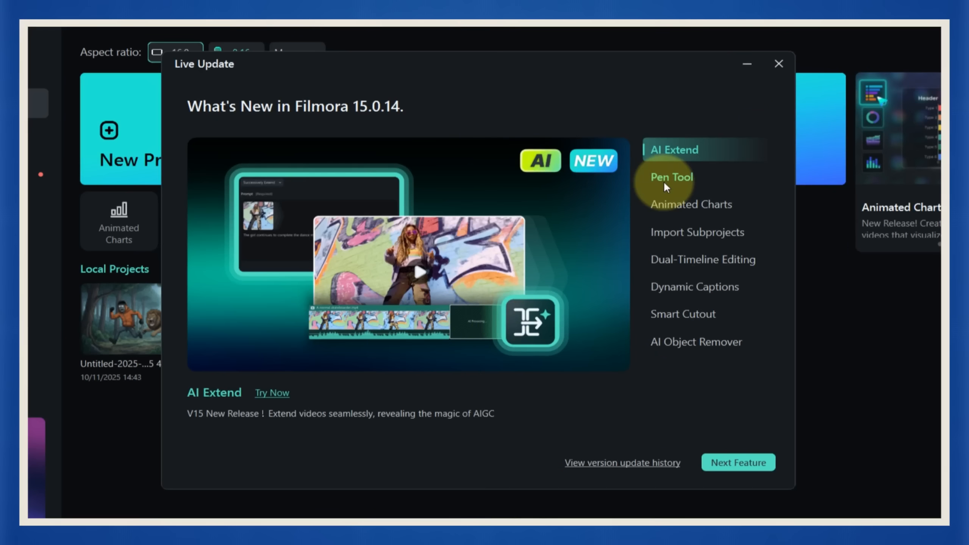
Step: Preview the Pen Tool and Animated Charts features in the Live Update feature list
click(671, 177)
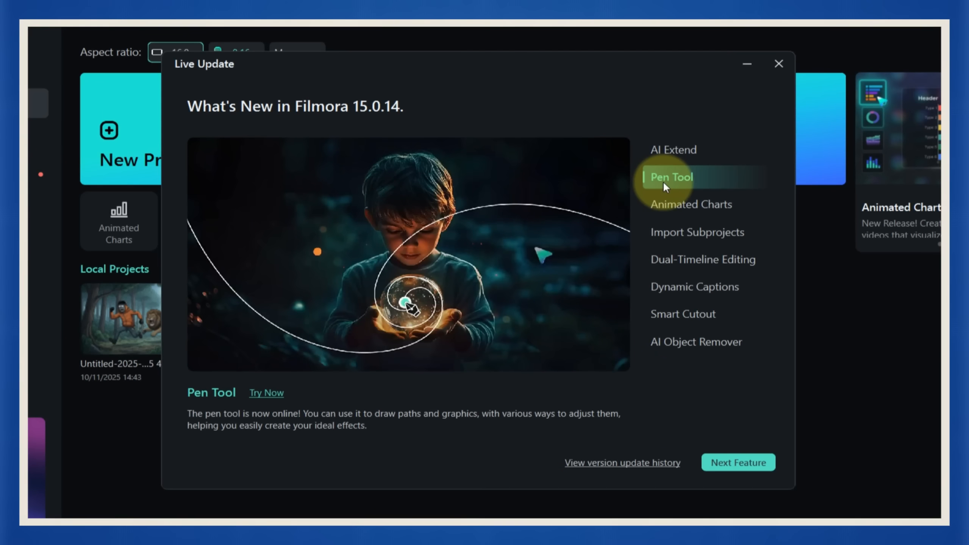
click(691, 205)
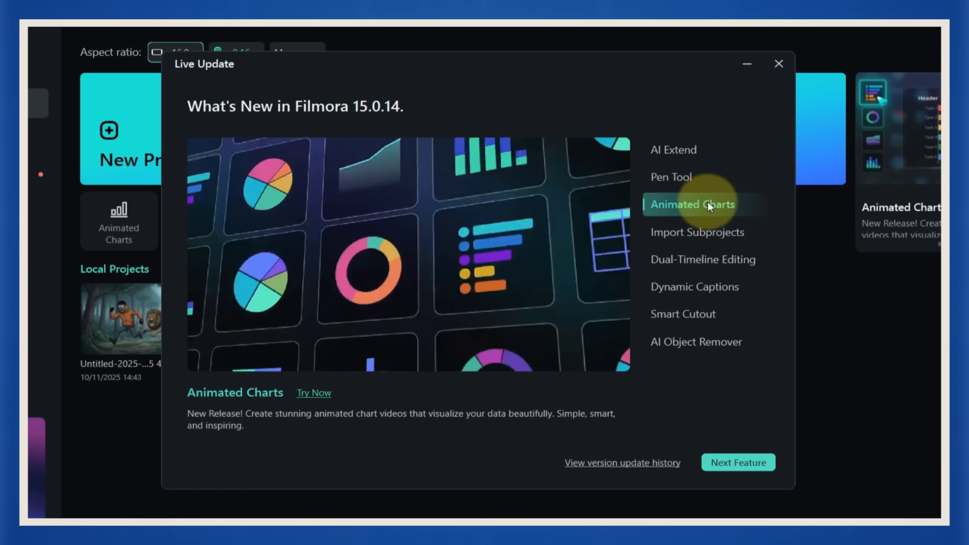
click(703, 259)
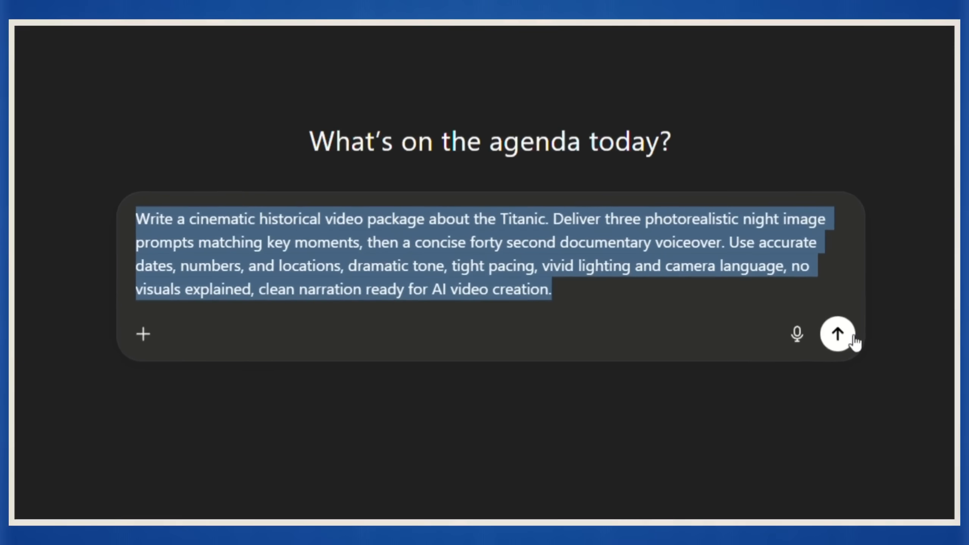
Step: Send the Titanic video package request asking for three night image prompts and a map prompt
click(837, 334)
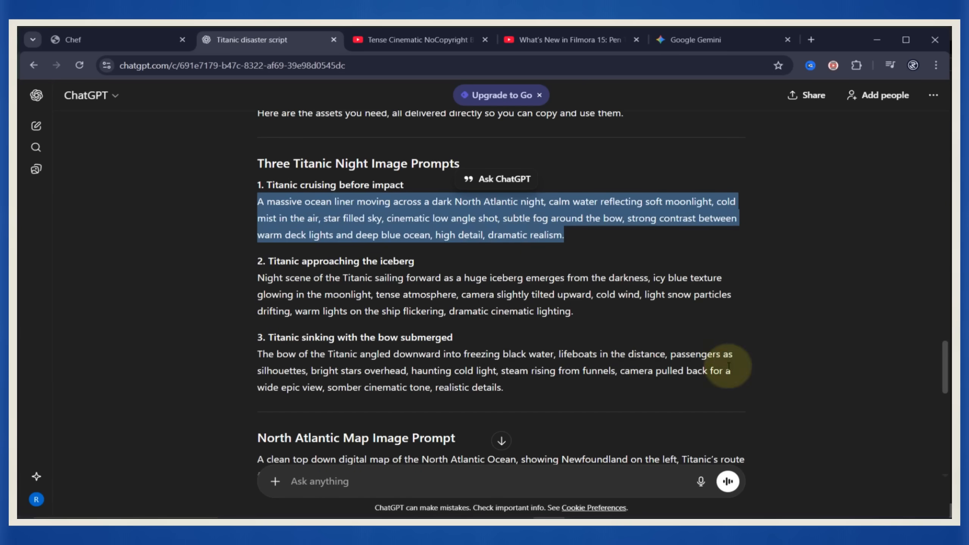
Step: Download the ocean liner, iceberg approach and sinking ship night images from Gemini
click(688, 39)
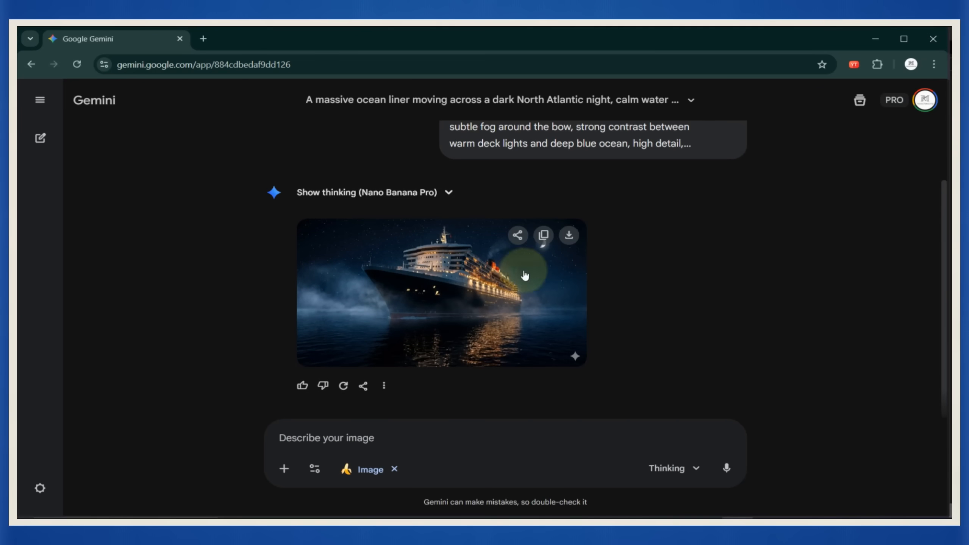
click(441, 293)
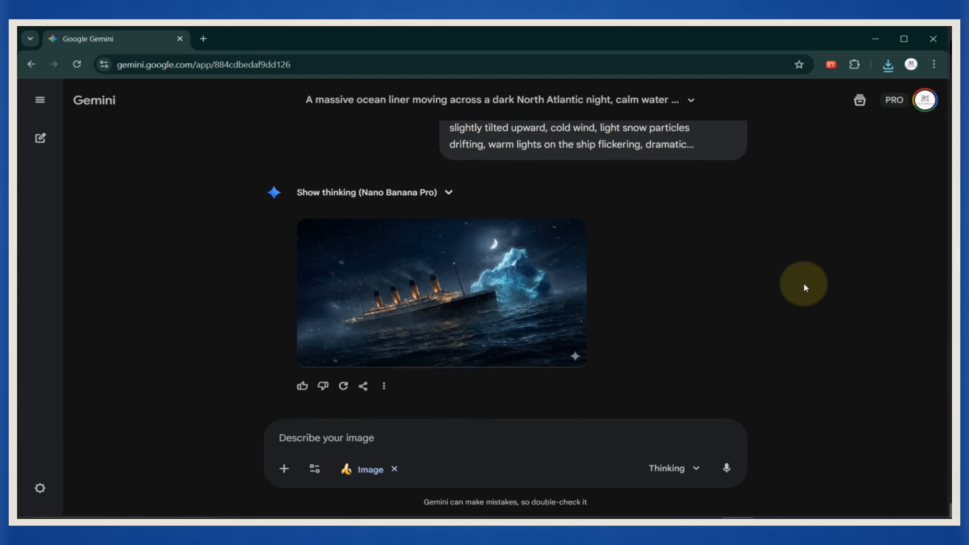
click(440, 293)
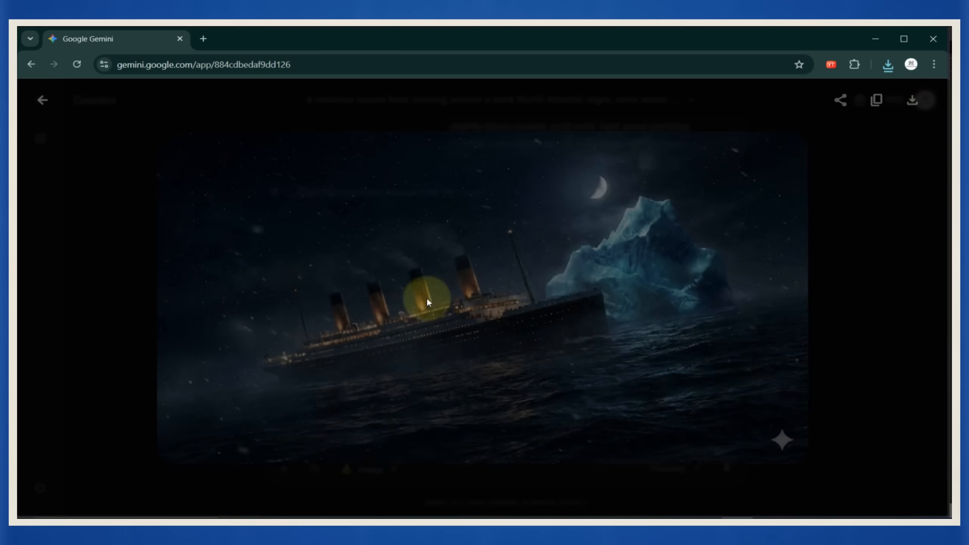
mouse_move(911, 99)
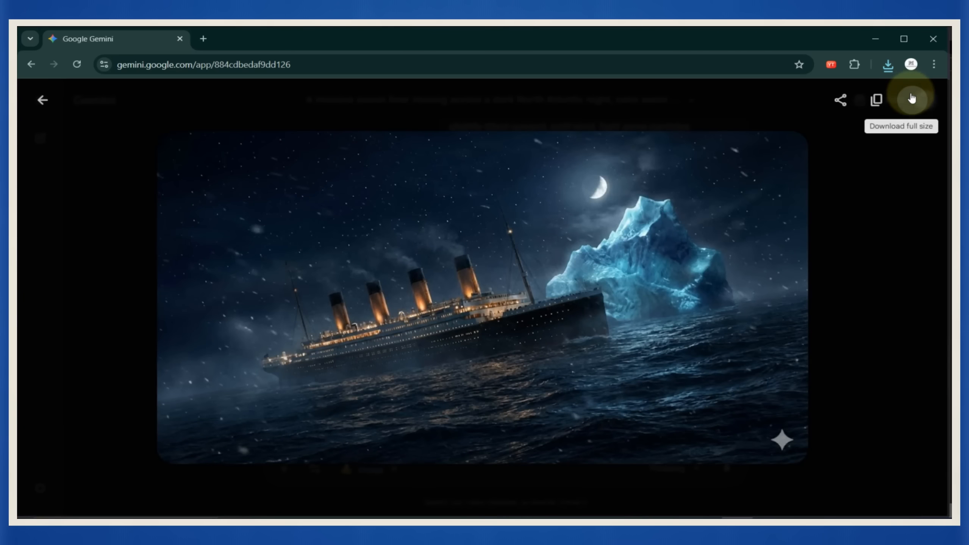
click(43, 100)
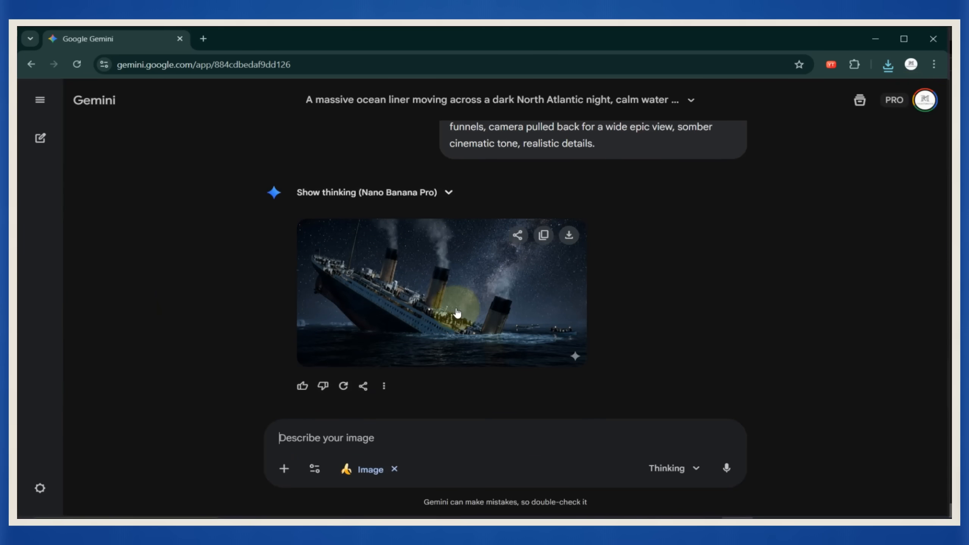
click(440, 291)
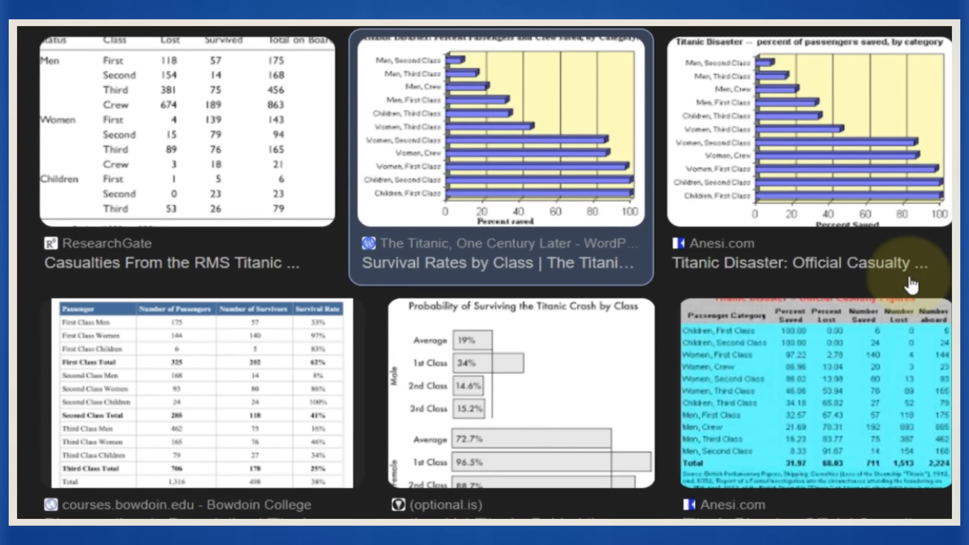
Step: Scroll through image results of Titanic survival rates by passenger class
scroll(down, 3)
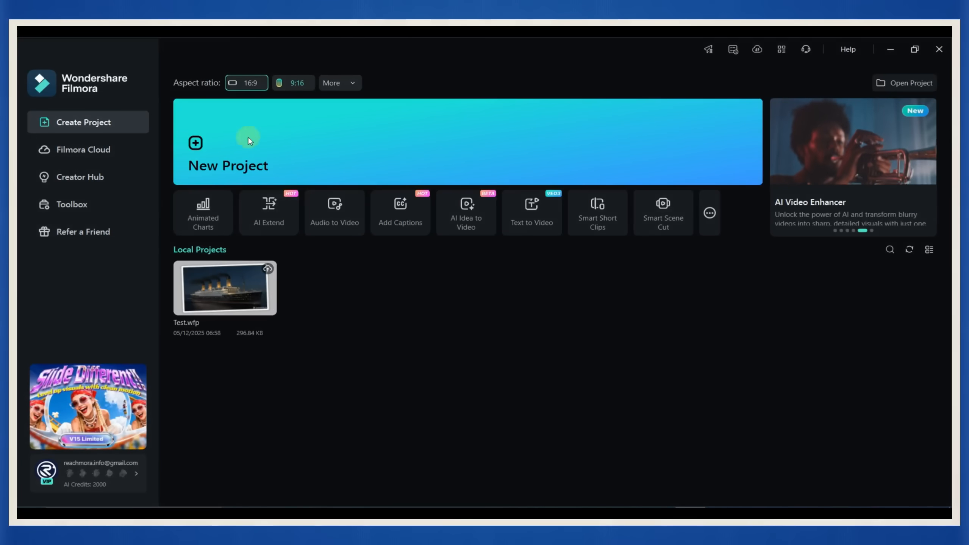
Step: Start a new empty 1920x1080 project from the Filmora start screen
click(226, 146)
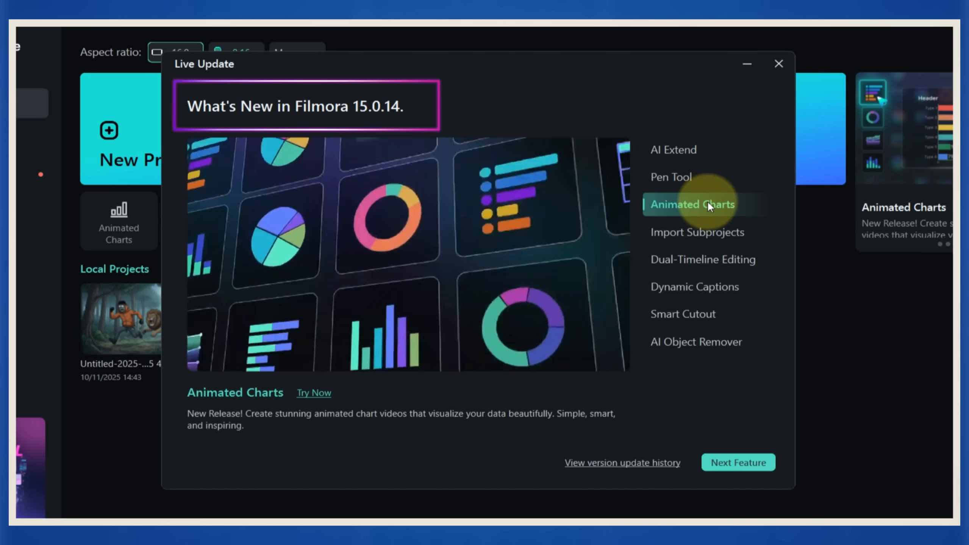
click(777, 64)
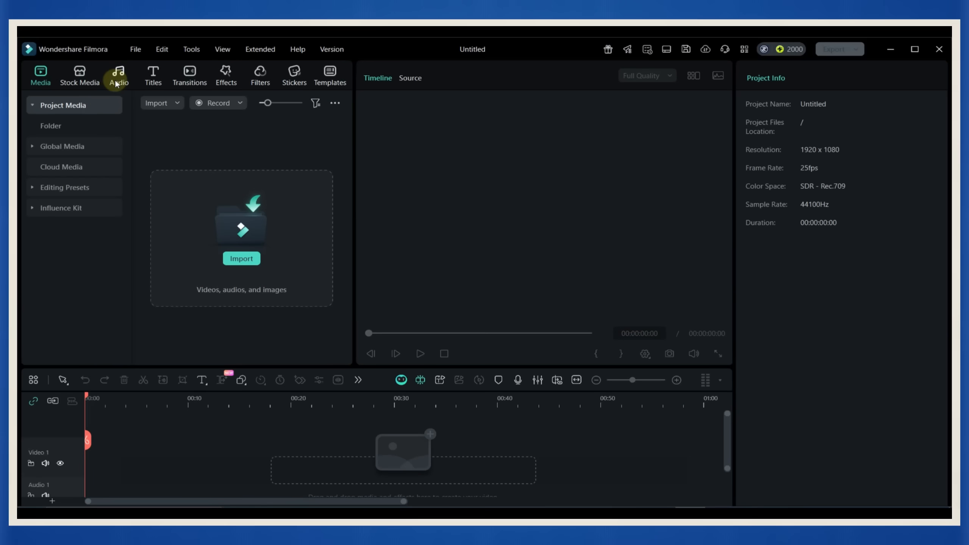
Step: Generate a text-to-speech voiceover of the Titanic narration using the Dave voice
click(119, 75)
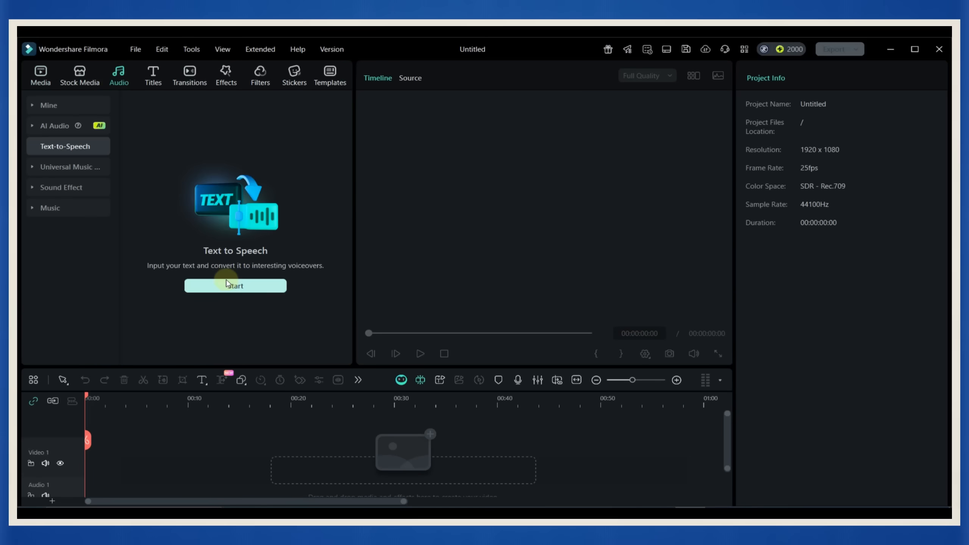
click(235, 285)
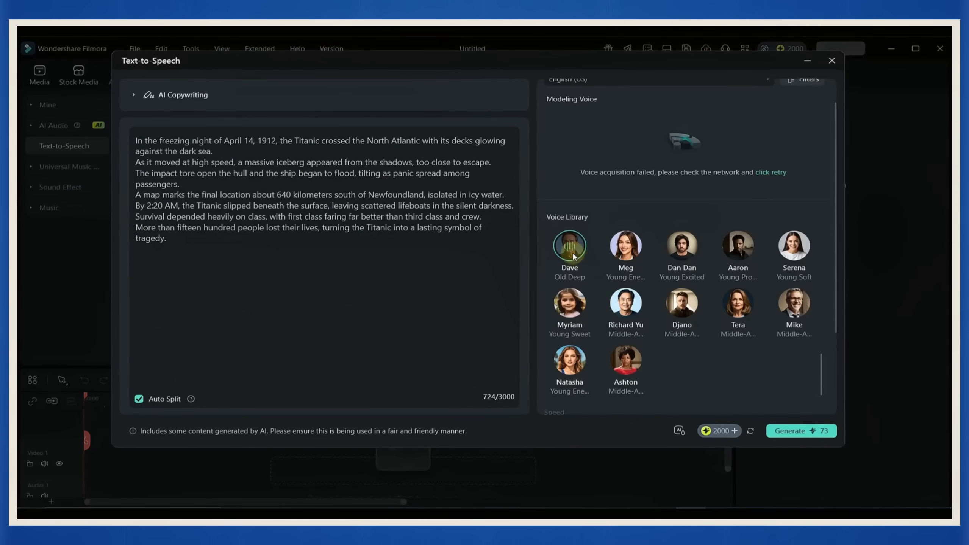
click(832, 60)
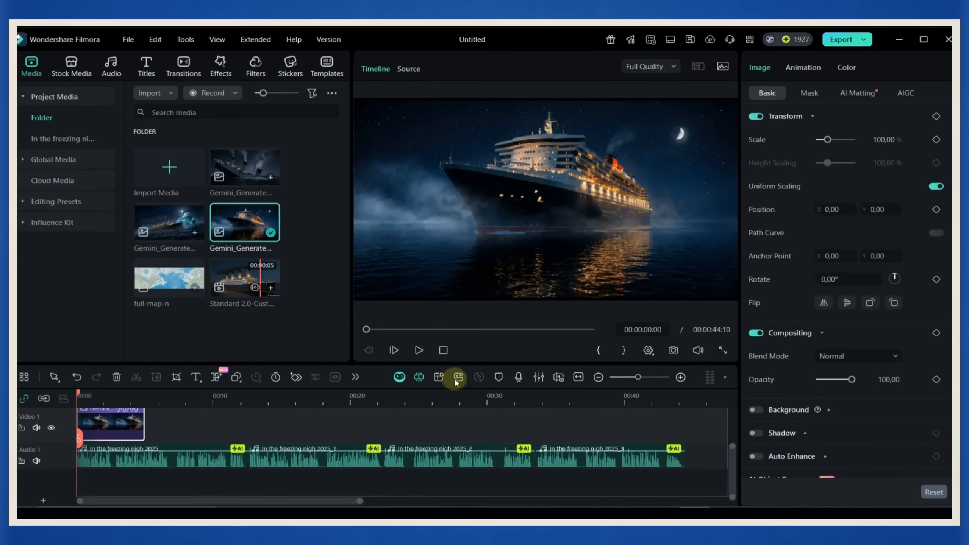
Step: Generate a 7-second 720P orbital video from the ocean liner image and view the generated AI videos
click(459, 379)
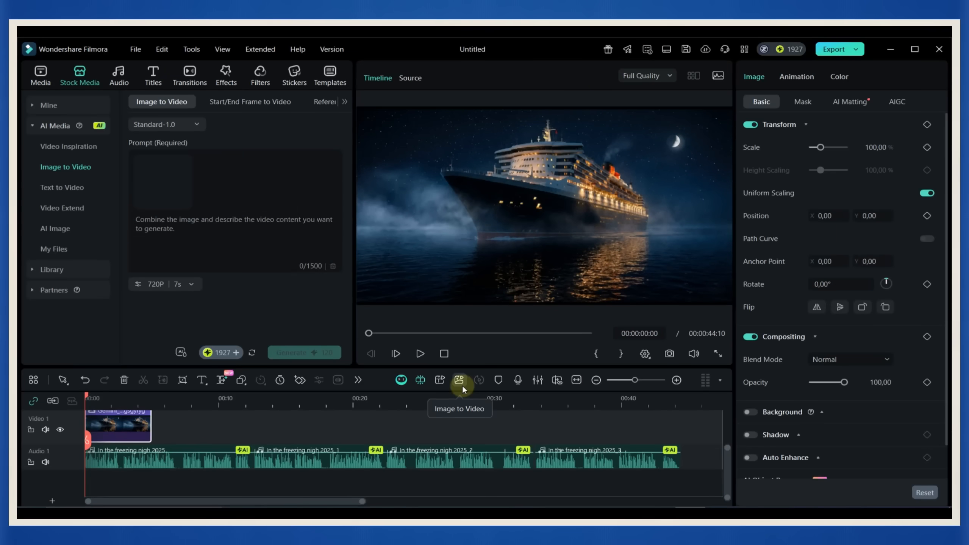
click(460, 380)
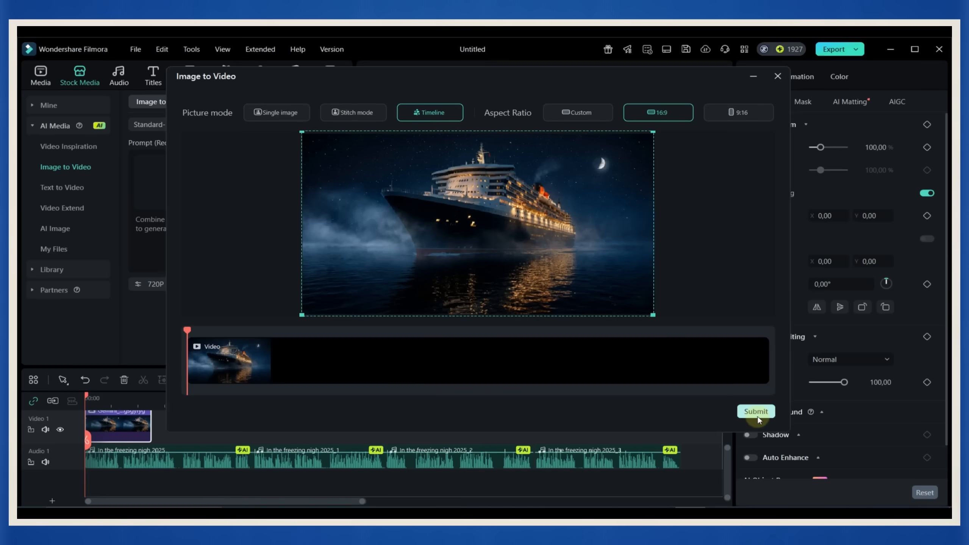
click(754, 411)
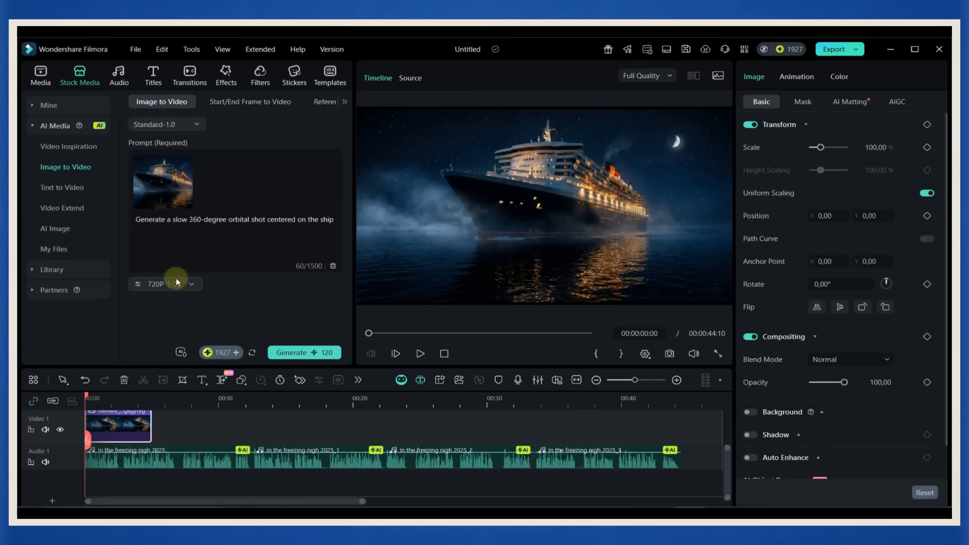
click(159, 284)
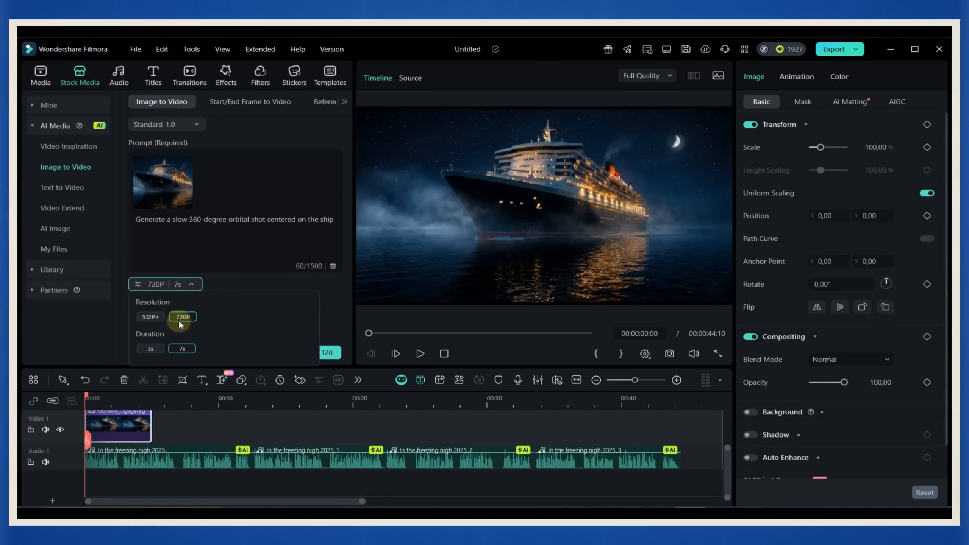
click(302, 353)
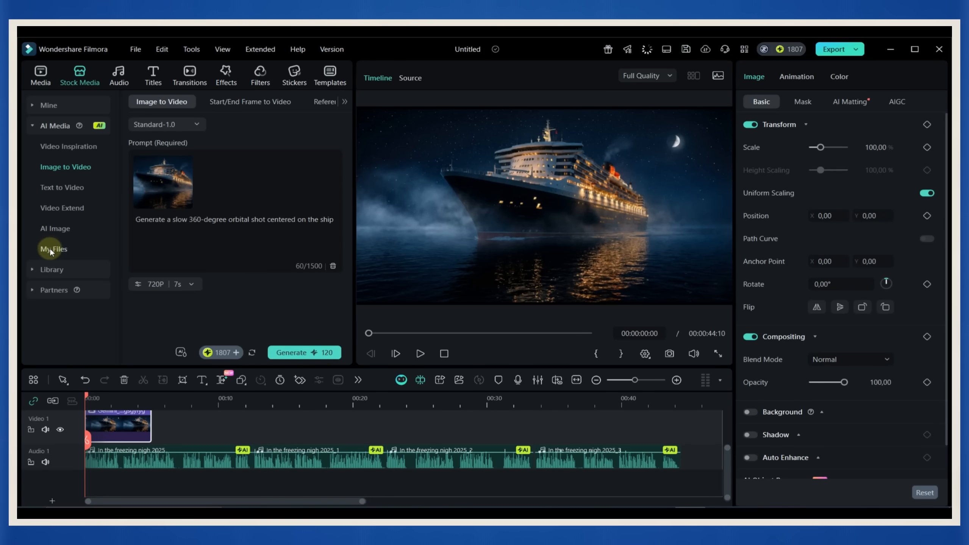
click(53, 249)
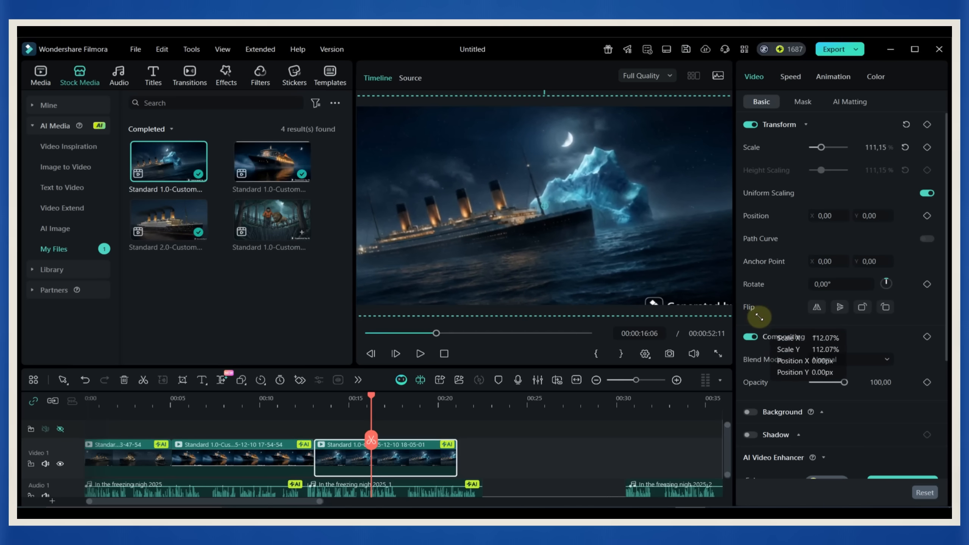
Step: Enlarge the iceberg clip slightly and lengthen the map clip on the timeline
drag(759, 316, 626, 252)
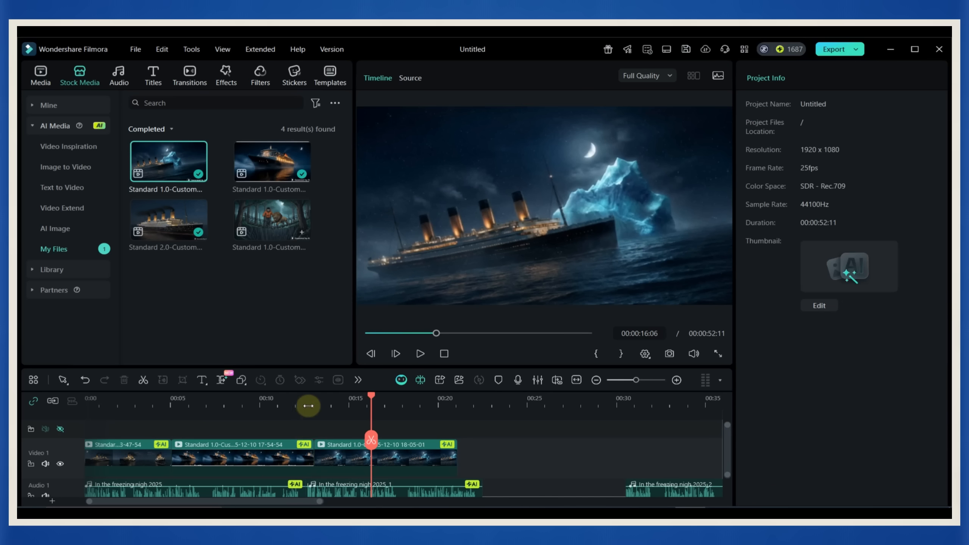
click(39, 74)
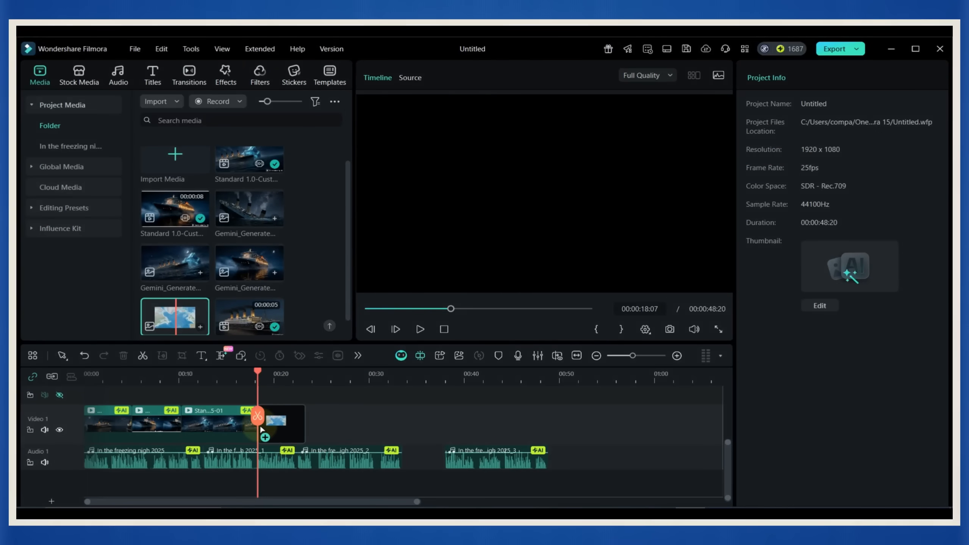
click(280, 425)
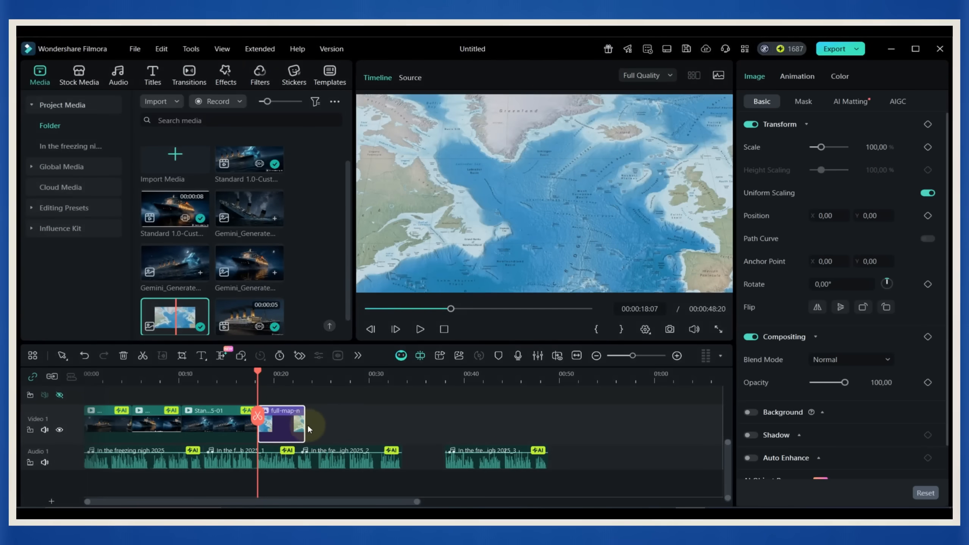
drag(302, 423, 377, 423)
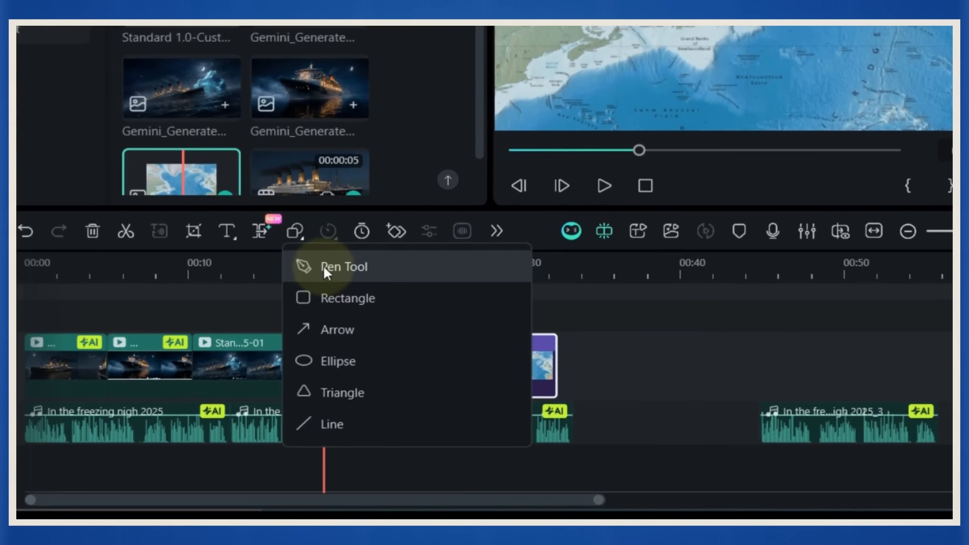
Step: Draw a custom route path across the North Atlantic map and show its path animation settings
click(343, 266)
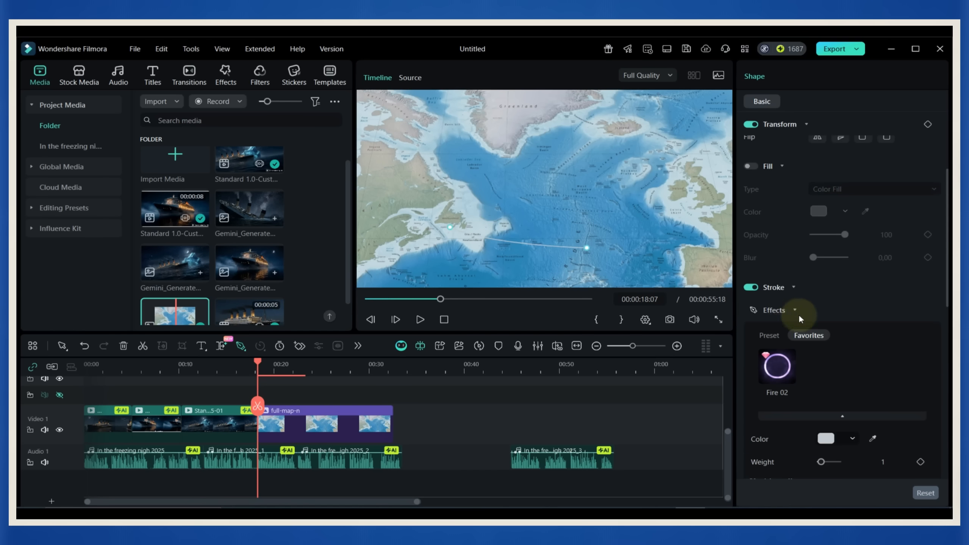
click(768, 286)
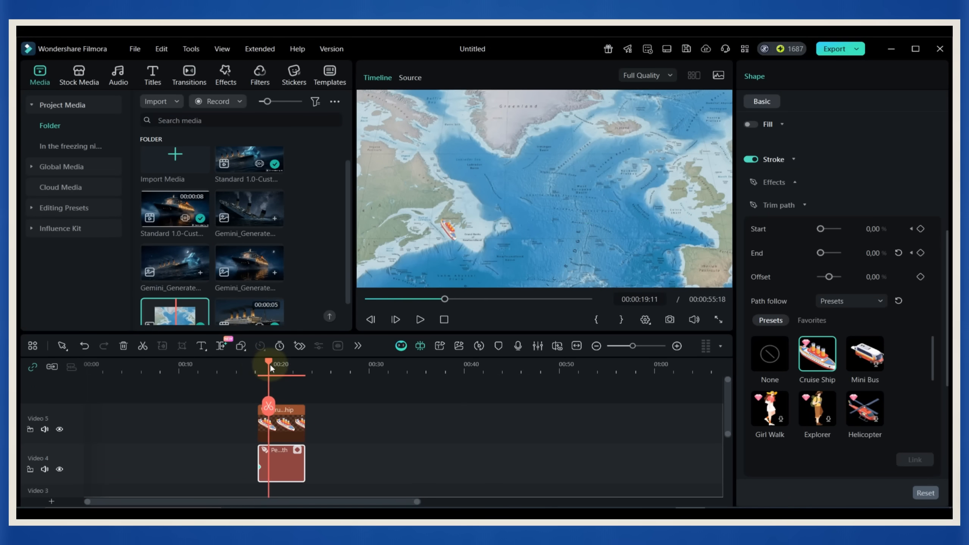
Step: Keyframe the Trim path End from 0% to 82% so the route draws itself behind the cruise ship
drag(270, 369, 284, 371)
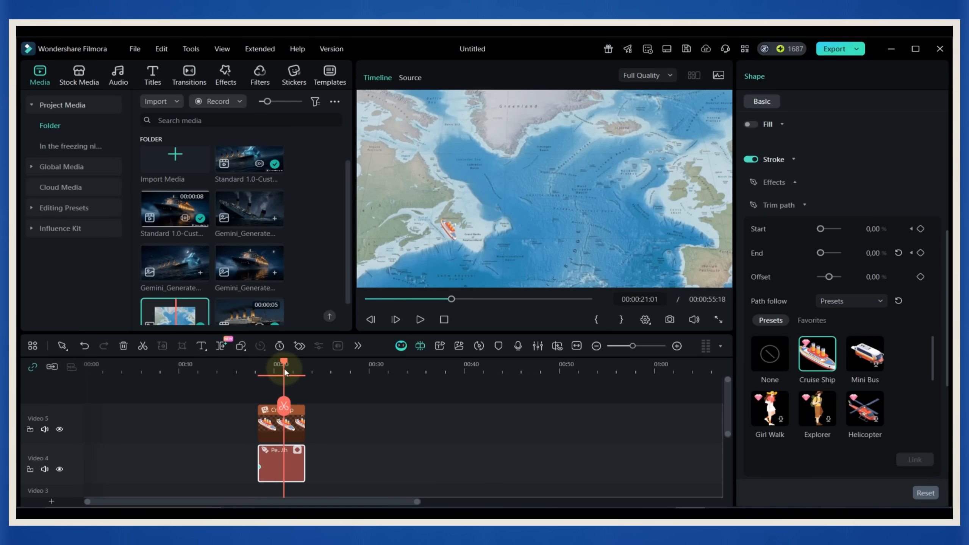
drag(822, 253, 837, 254)
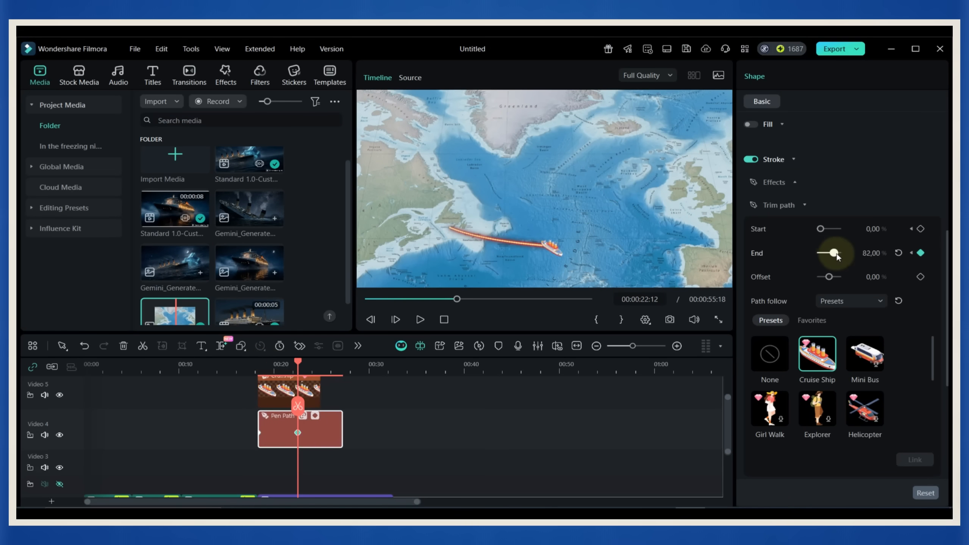
drag(838, 253, 839, 253)
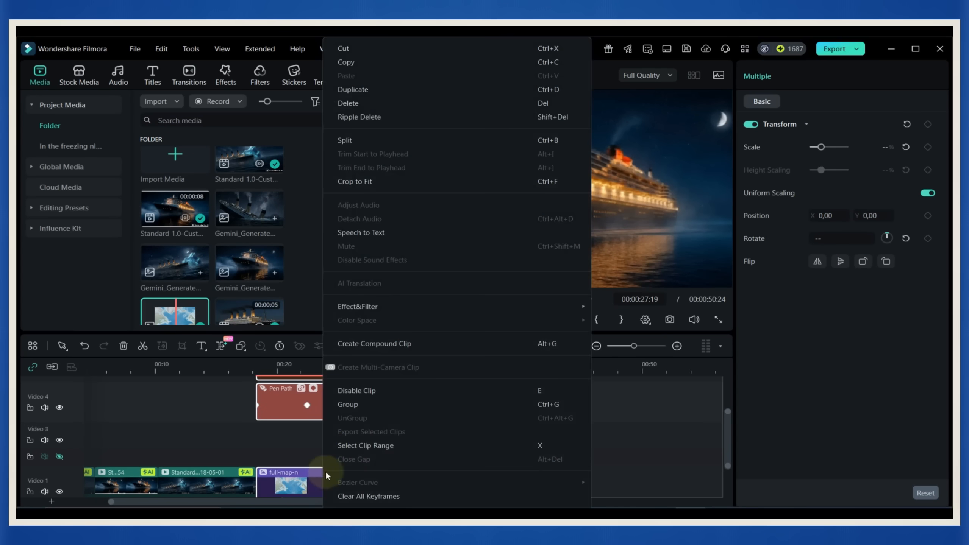
Step: Merge map, route and ship into Compound Clip 1 and launch Animated Charts from Exclusive effects
click(373, 343)
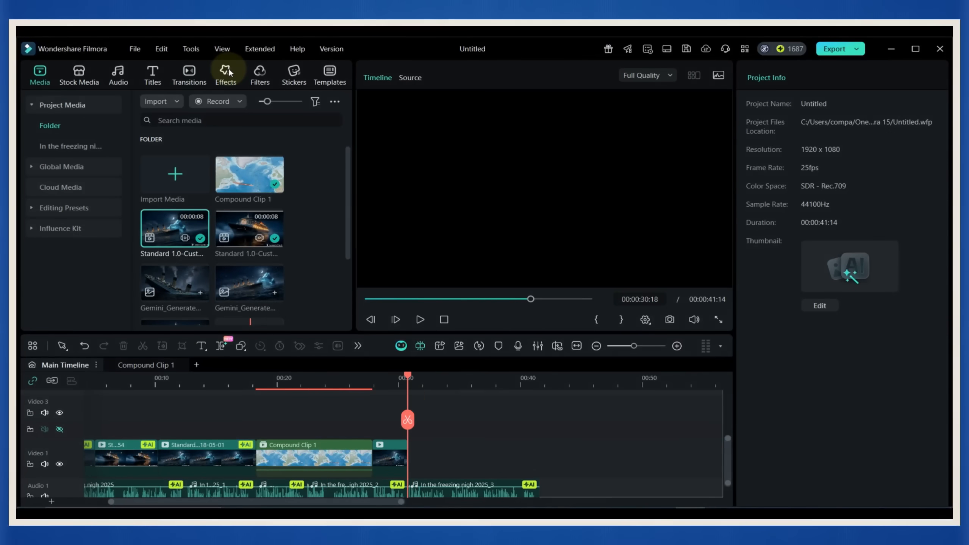
click(225, 73)
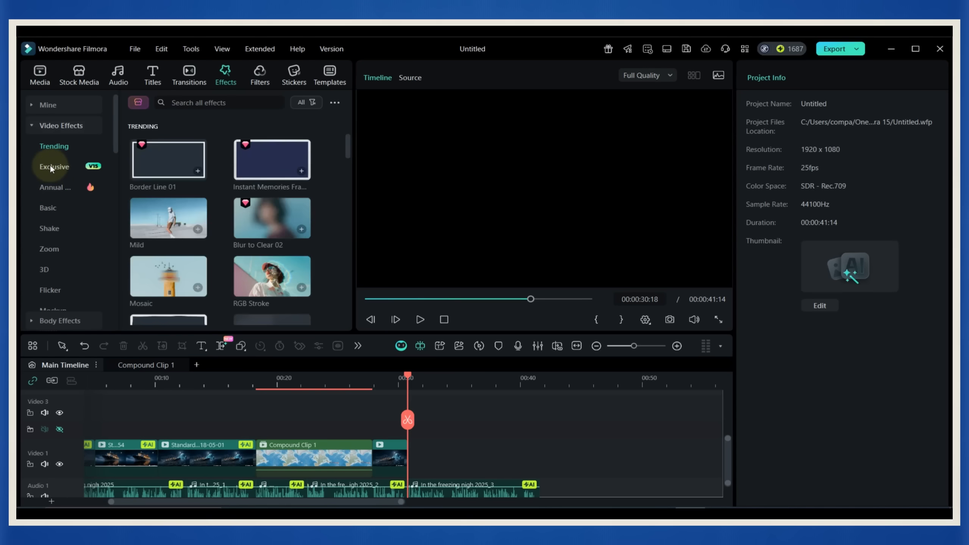
click(53, 167)
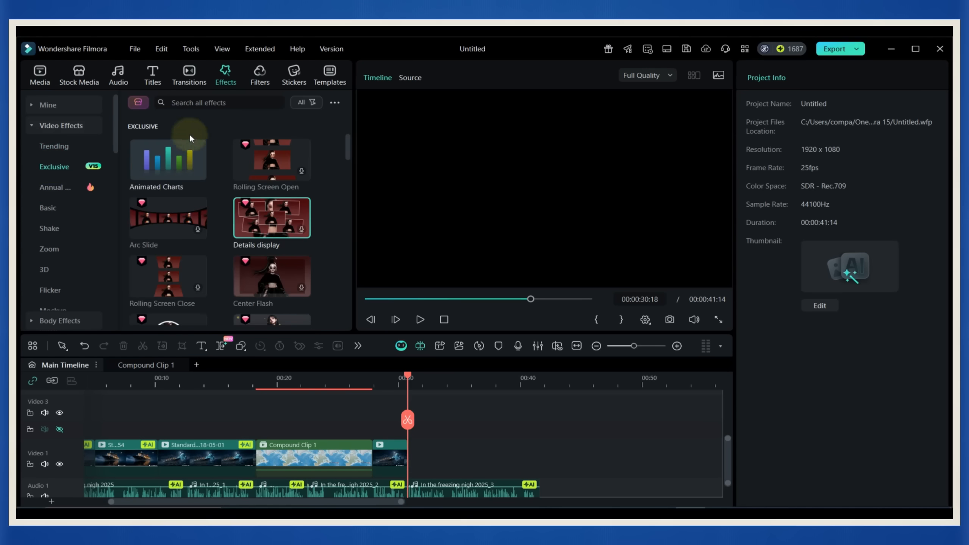
double_click(166, 158)
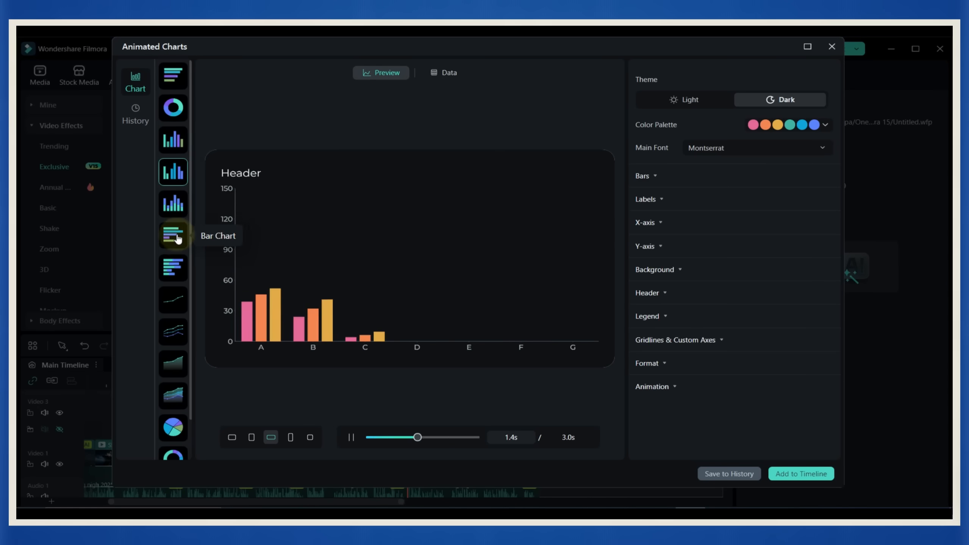
Step: Load the Titanic XLSX into a Column Chart grouped by Class with Did Not Survive values
click(173, 139)
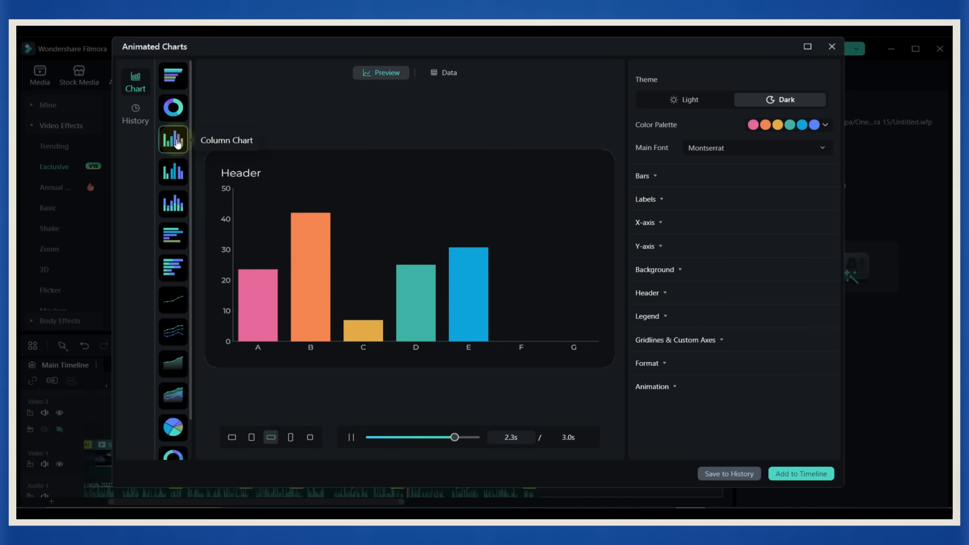
click(442, 72)
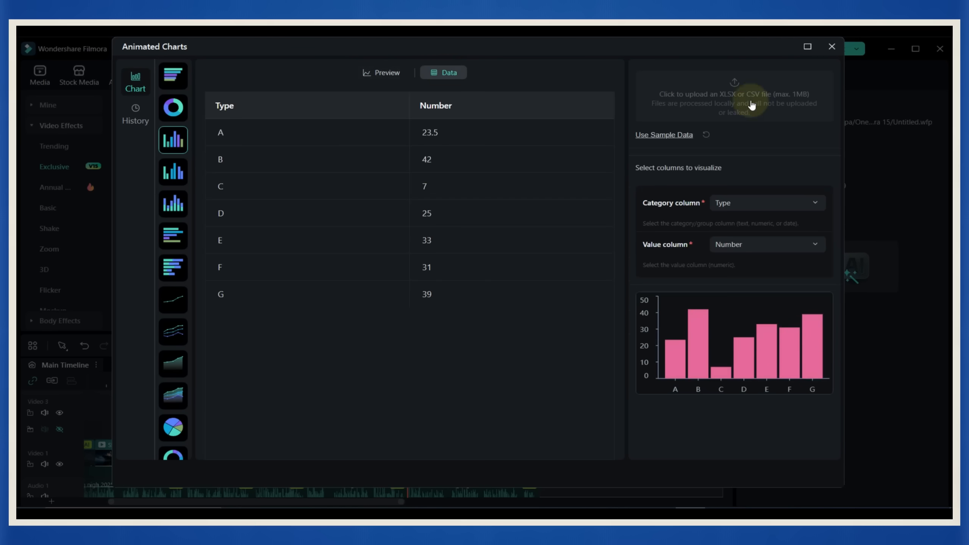
click(766, 202)
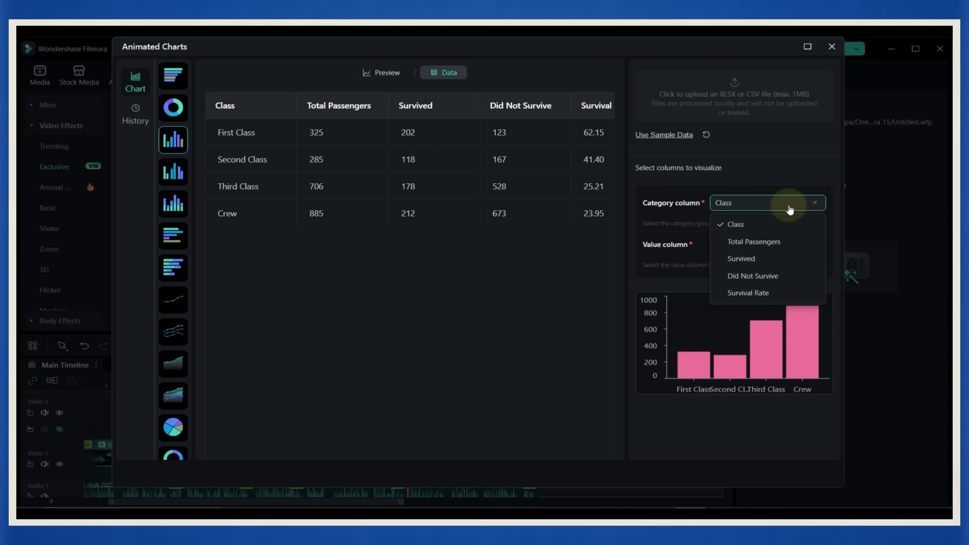
click(381, 72)
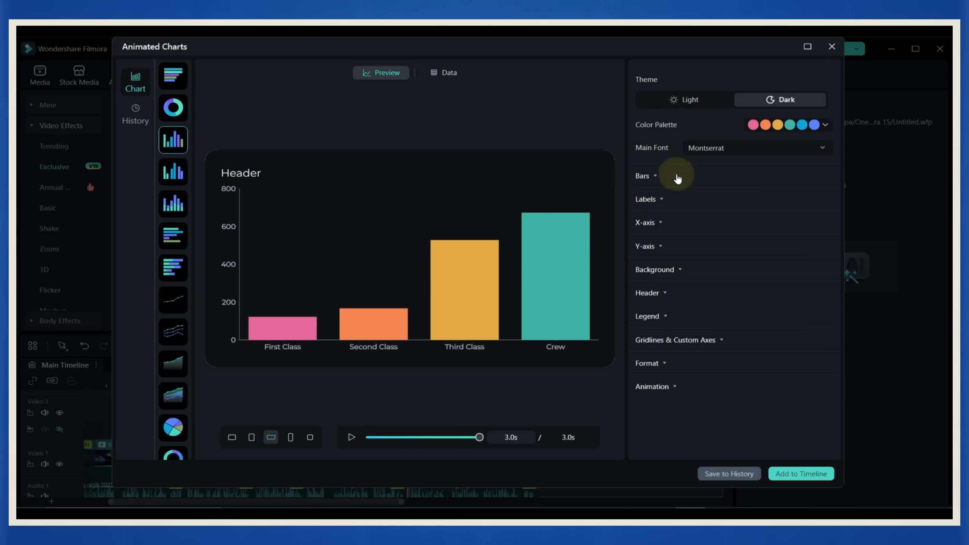
click(653, 176)
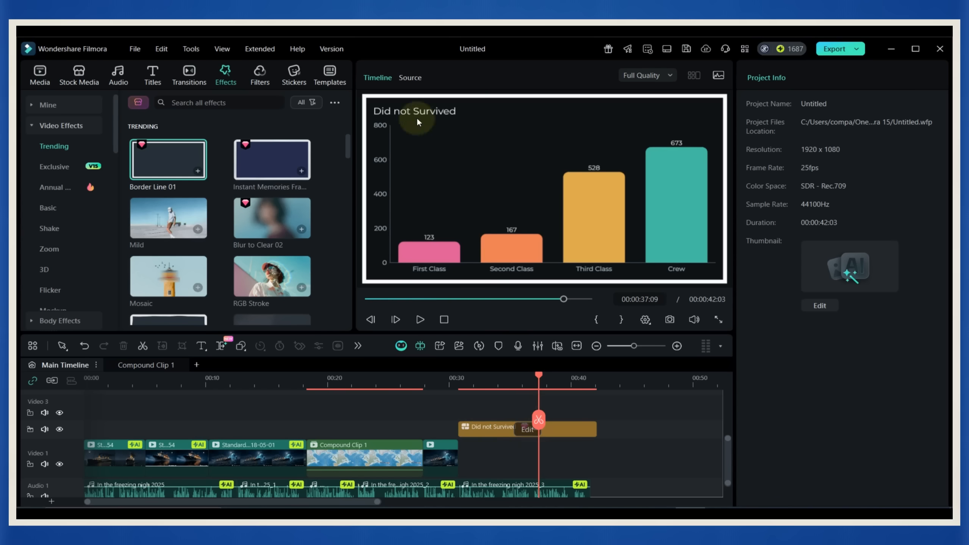
Step: Place Fade Dissolve transitions between the clips on the Video 1 track
click(189, 75)
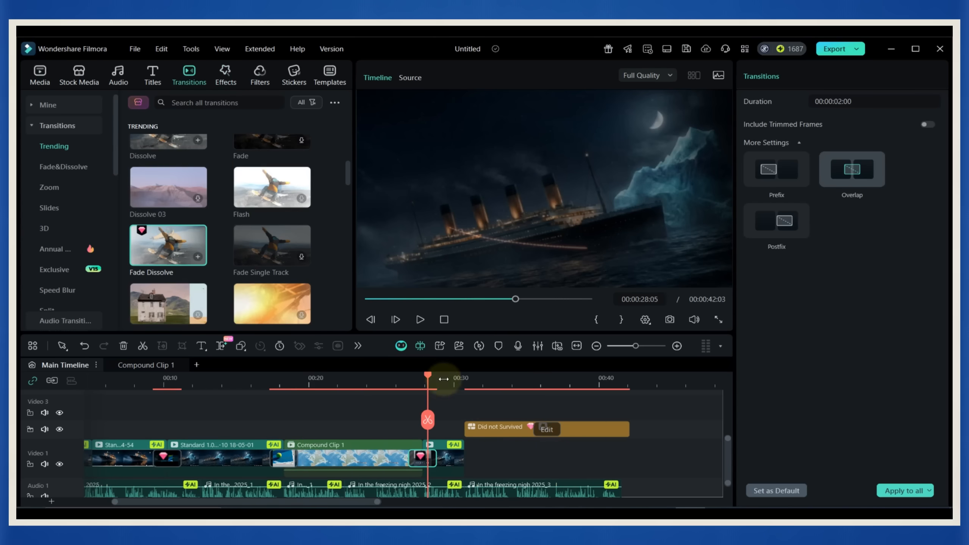
Step: Generate Dynamic AI Captions over the entire timeline sequence and browse caption templates
click(152, 74)
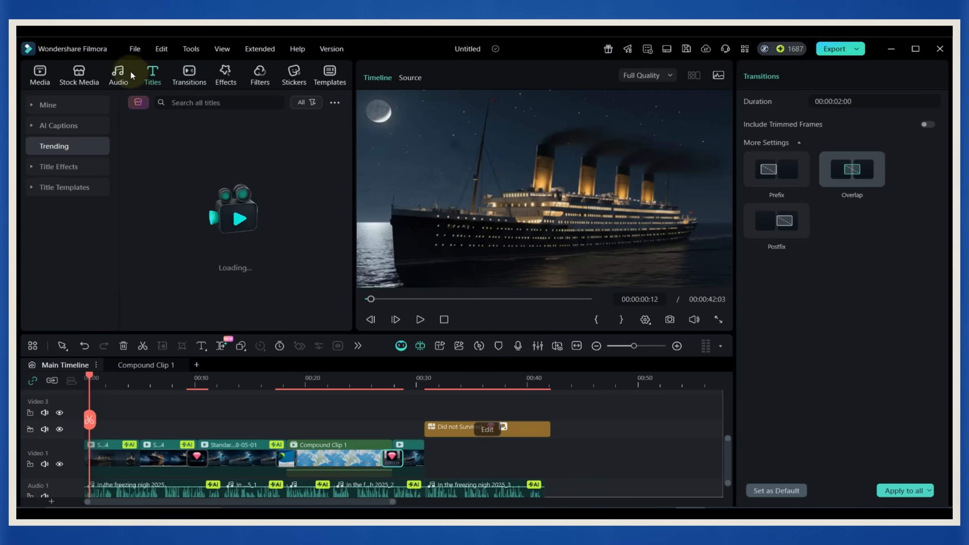
click(59, 126)
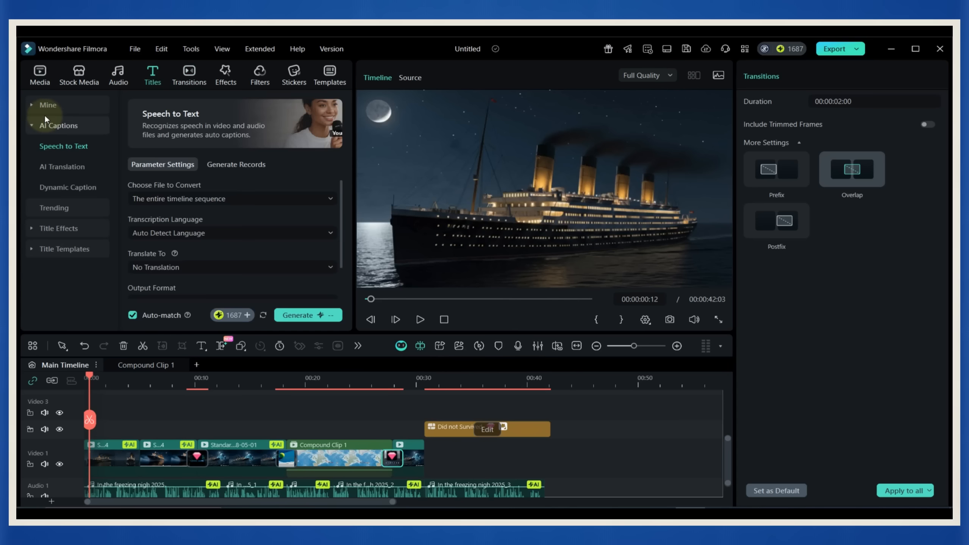
click(67, 187)
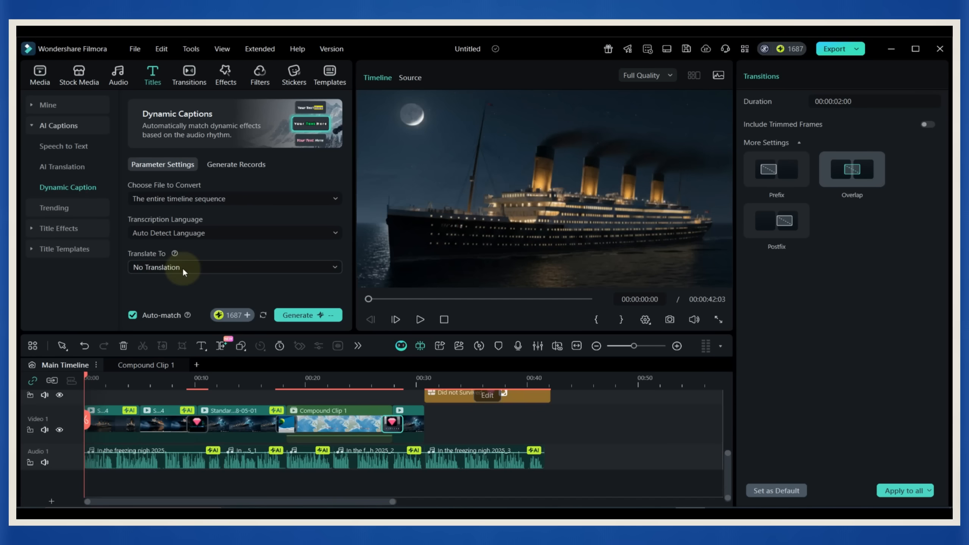
click(420, 320)
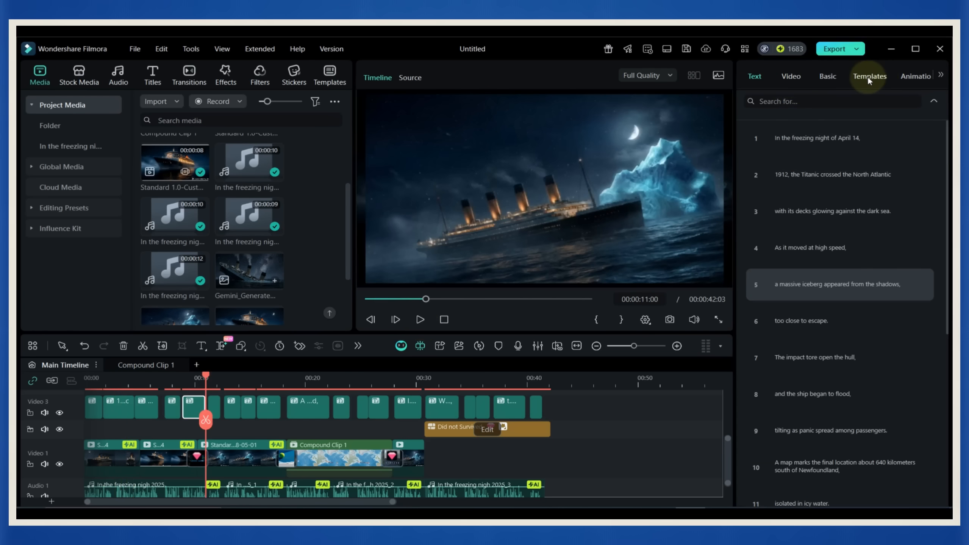
click(869, 76)
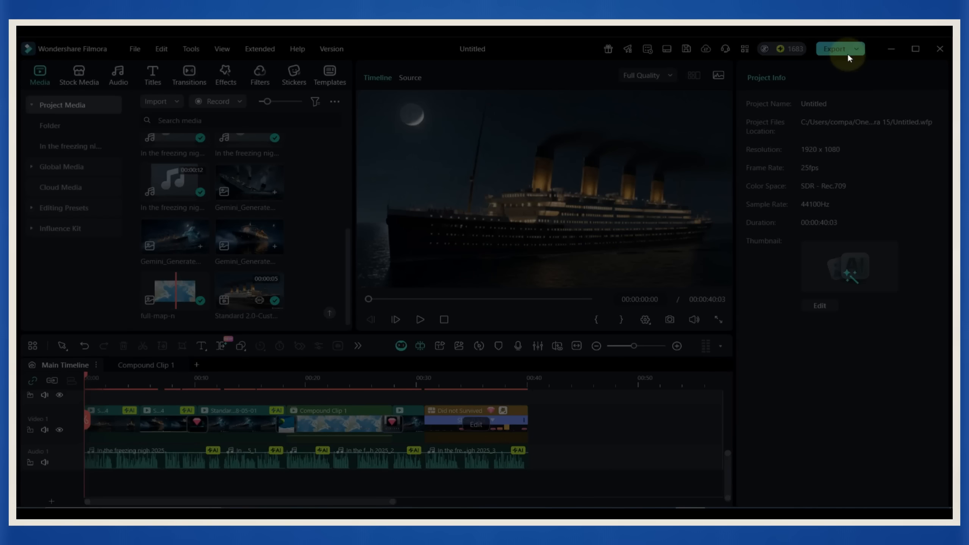
Step: Export the documentary as Video 1.mp4 at 1920x1080 H.264 and start rendering
click(834, 49)
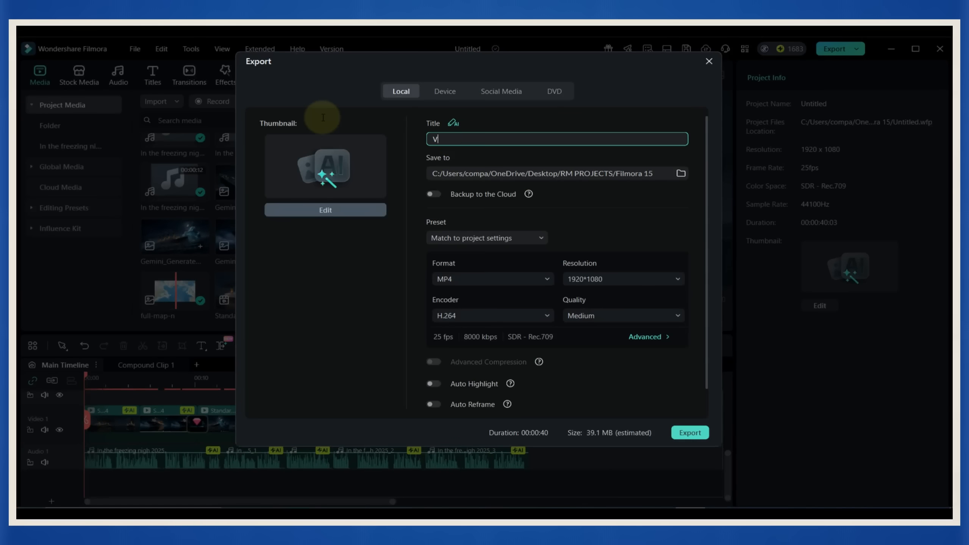
click(708, 61)
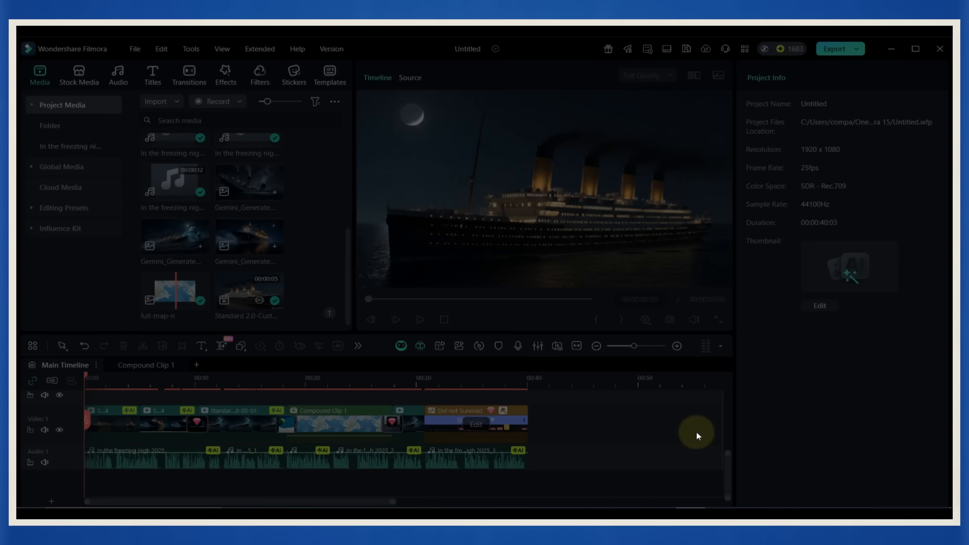
click(834, 49)
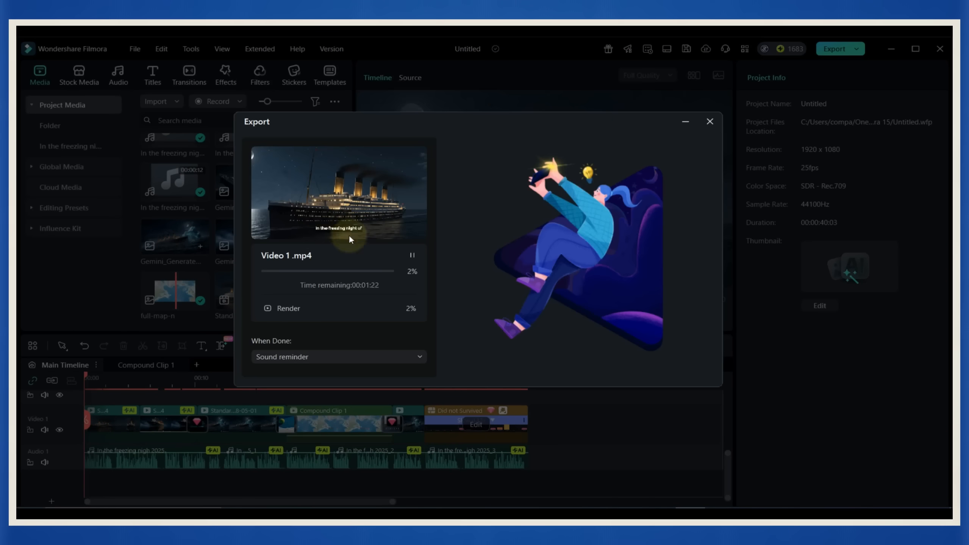